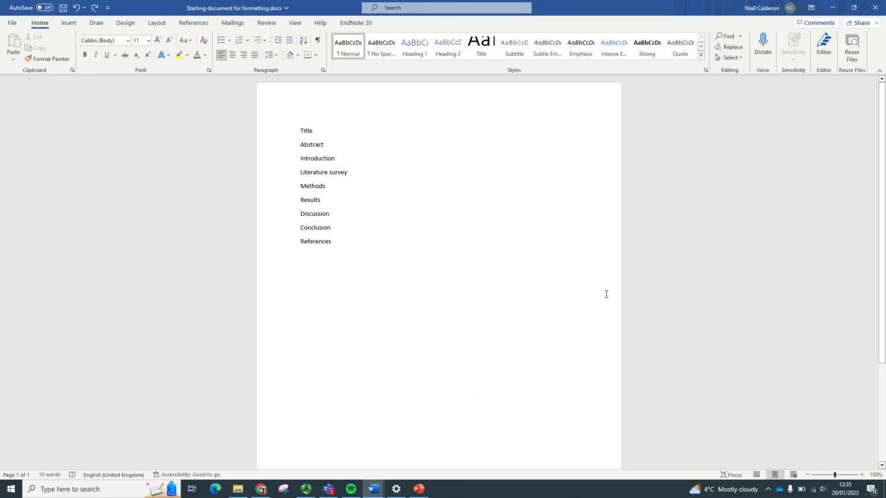
mouse_move(124, 68)
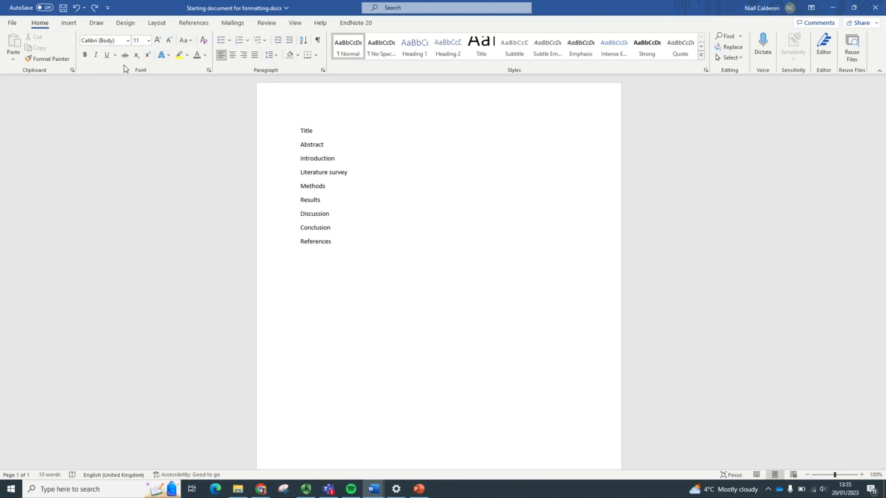
mouse_move(131, 36)
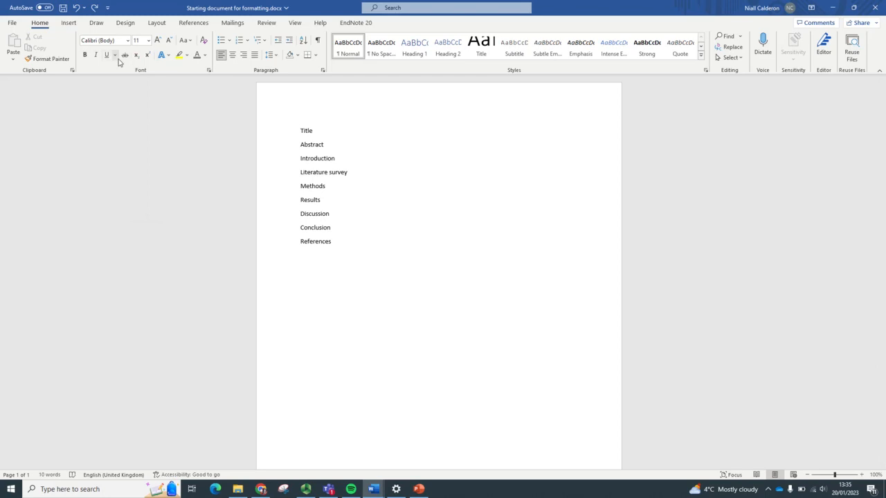
mouse_move(203, 62)
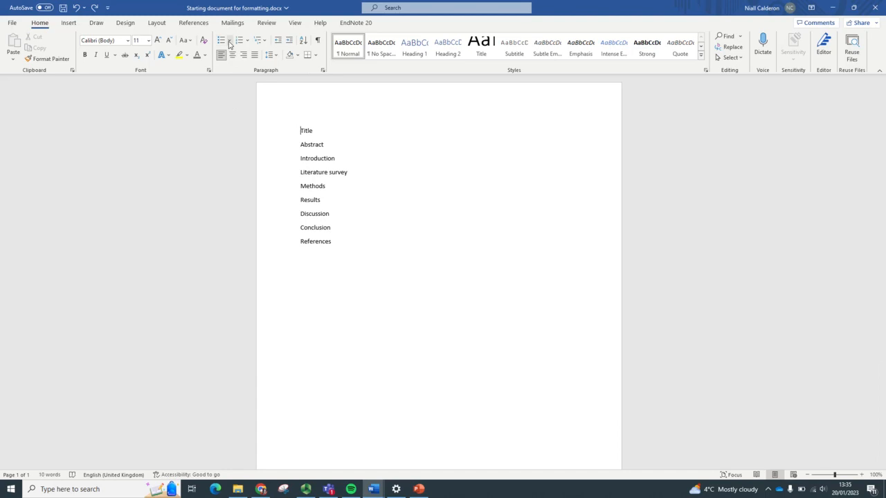
mouse_move(222, 41)
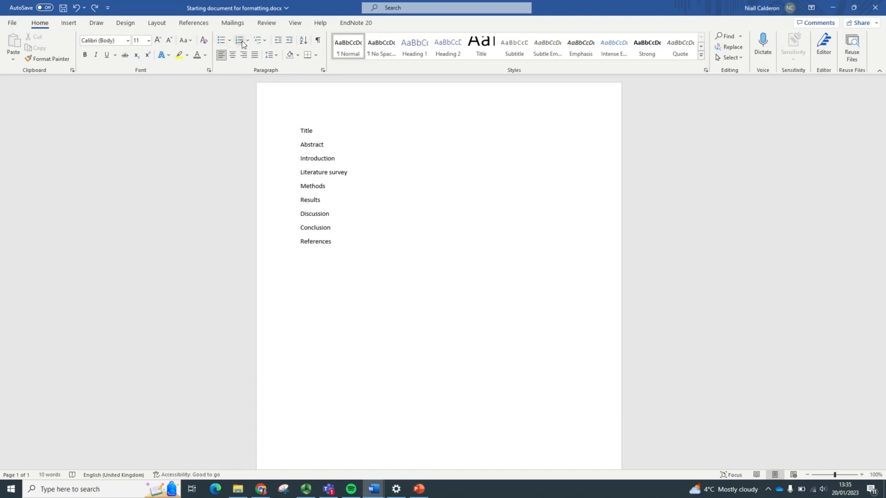
mouse_move(262, 40)
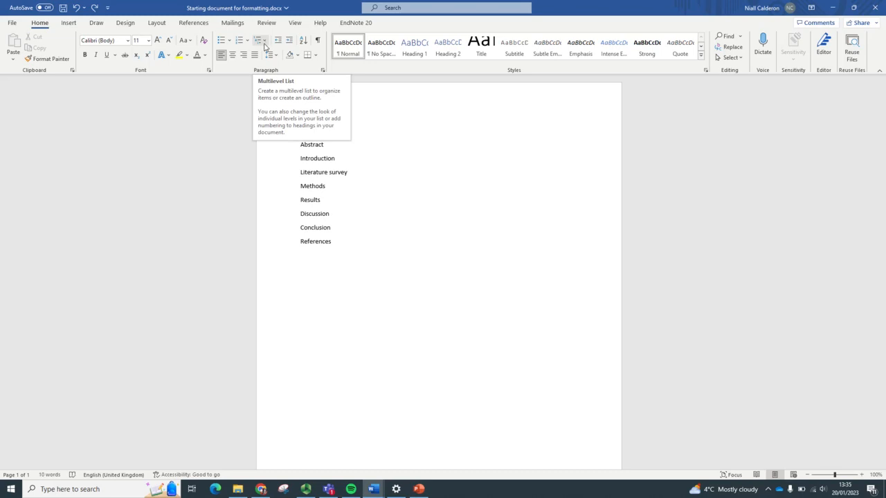
mouse_move(222, 55)
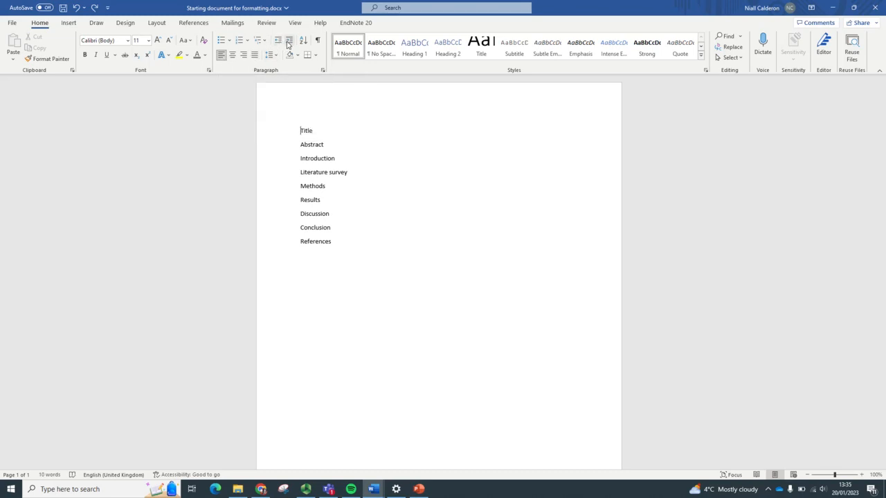
mouse_move(290, 40)
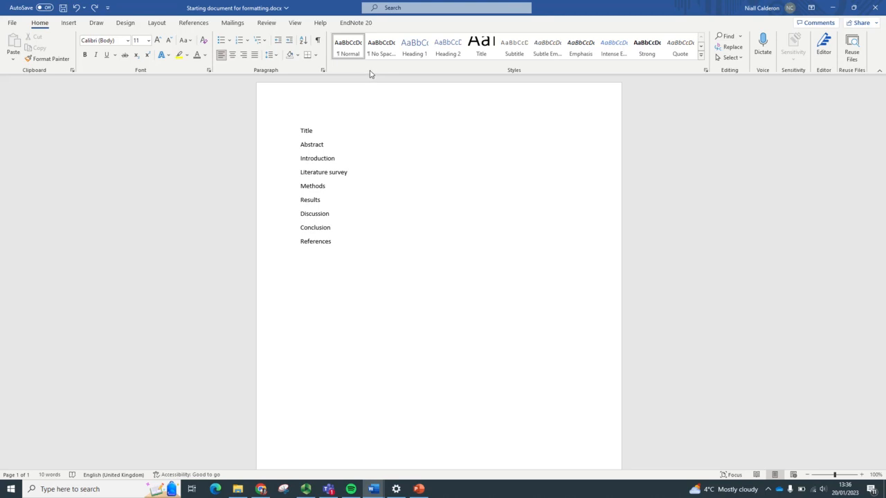
Select the word 'Title' and apply the Title style to that line
left_click(301, 130)
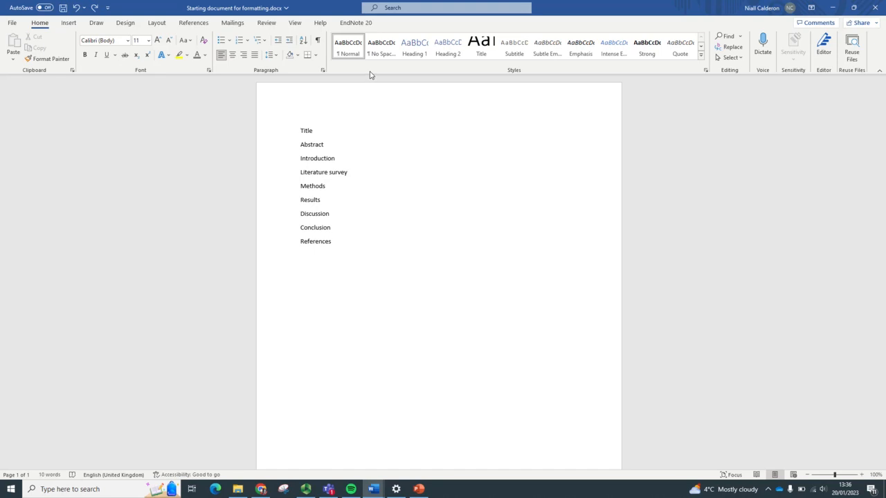
left_click(301, 130)
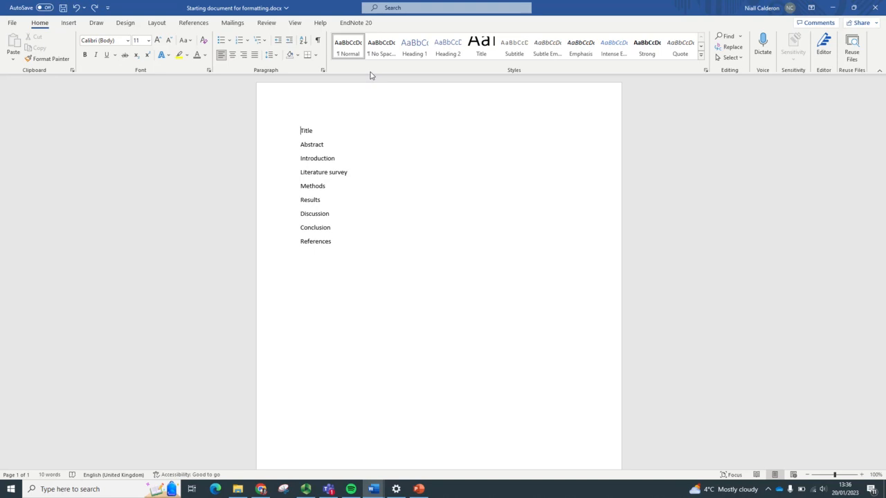
double_click(306, 130)
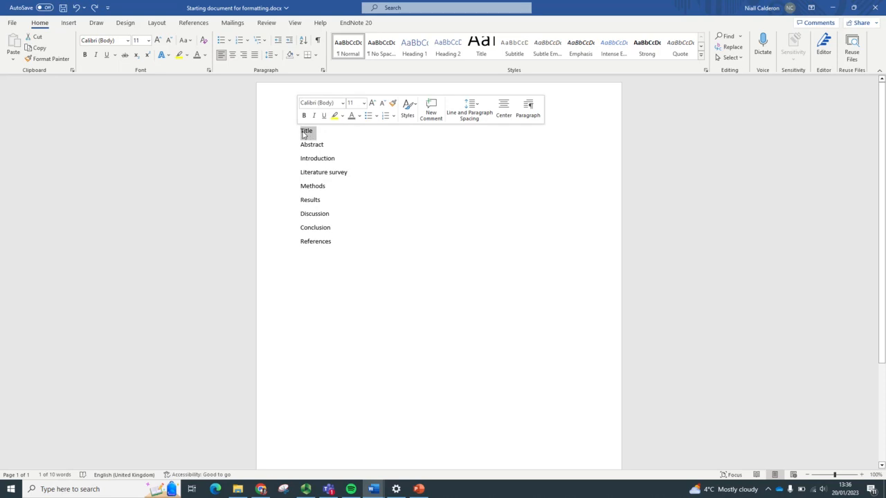
left_click(480, 45)
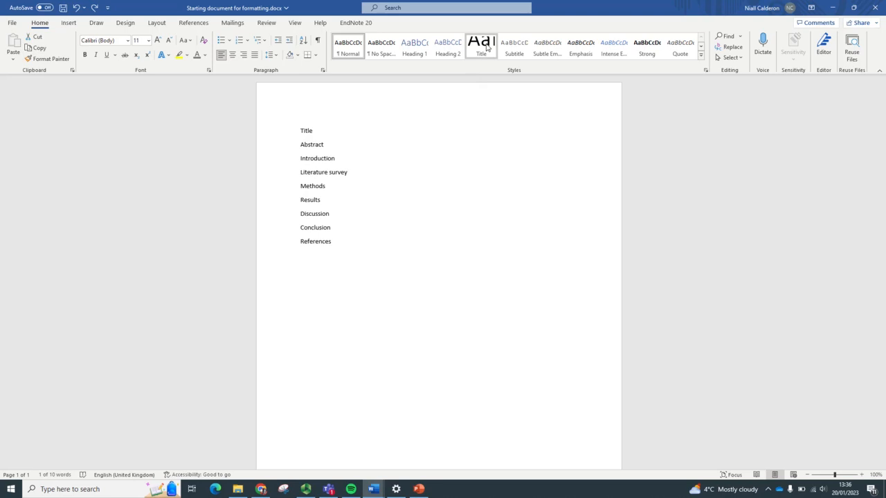
left_click(480, 45)
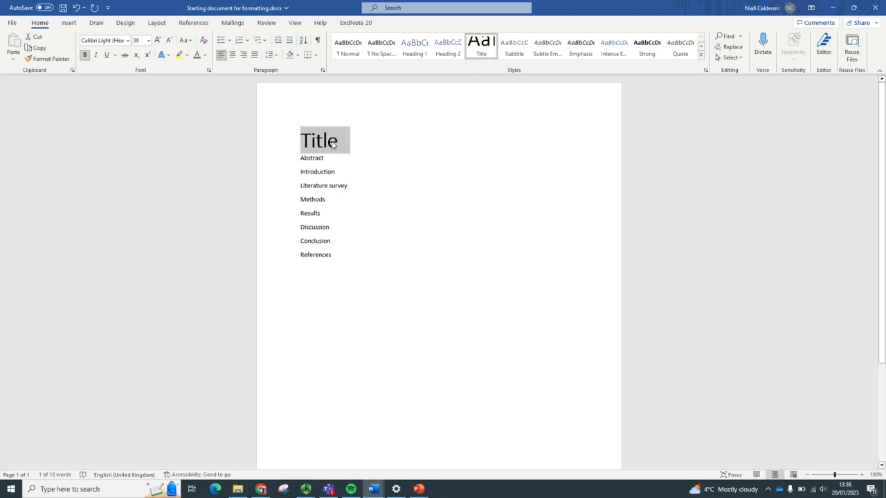
mouse_move(186, 91)
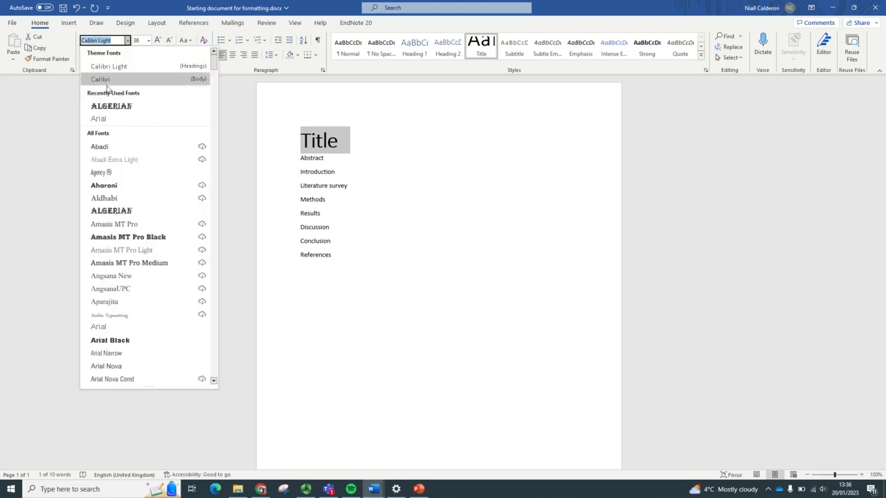
Set the title font to Arial and update the Title style to match
left_click(98, 326)
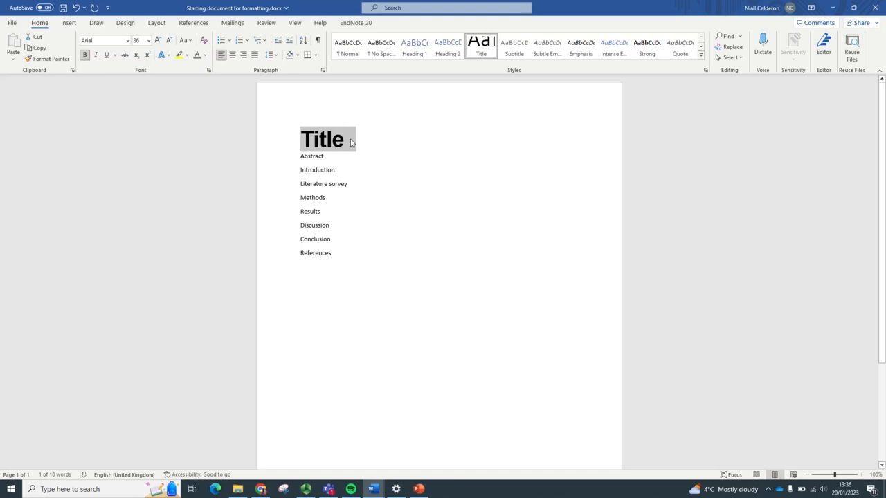
mouse_move(481, 46)
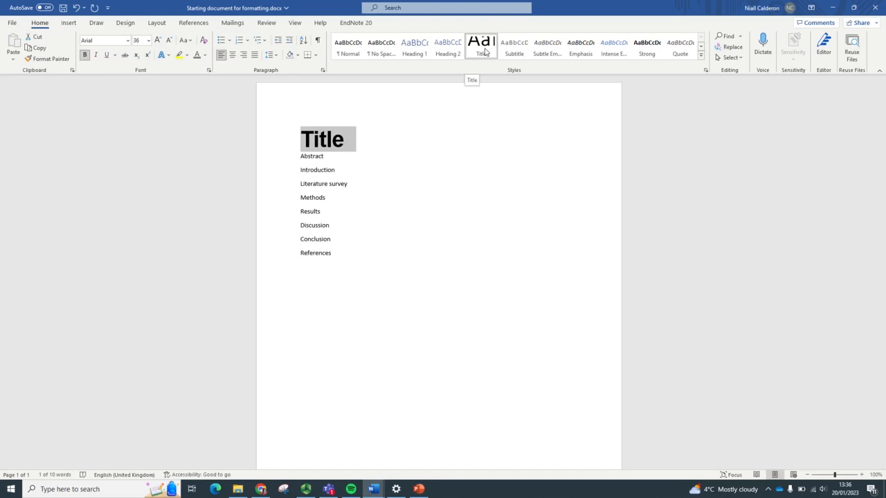
right_click(480, 47)
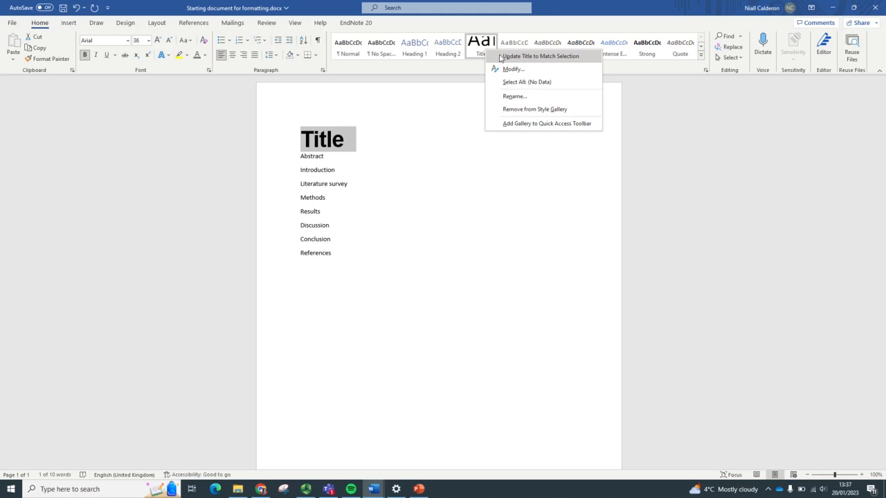
left_click(541, 56)
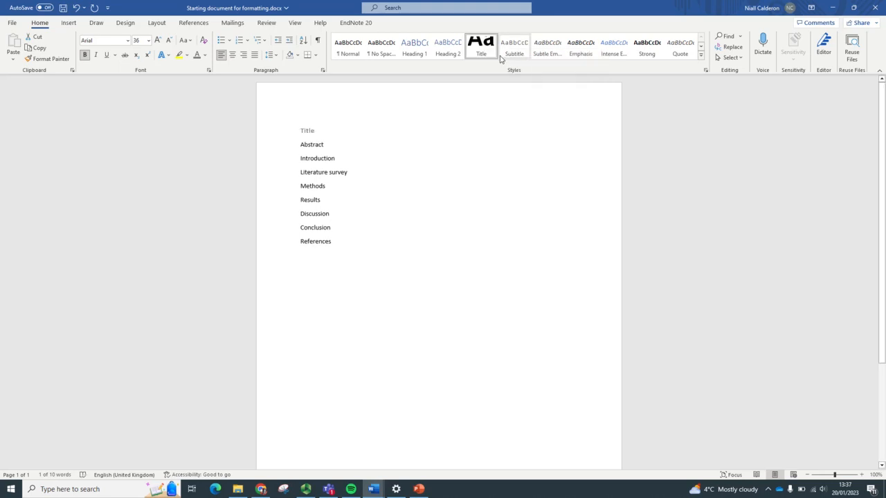
Apply Heading 1 to Abstract, recolour it in Arial, and update Heading 1 to match
left_click(481, 46)
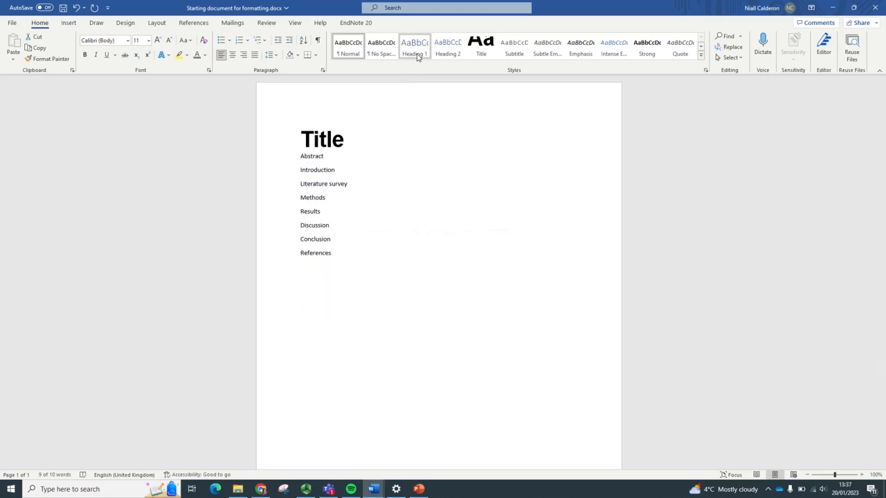
left_click(415, 45)
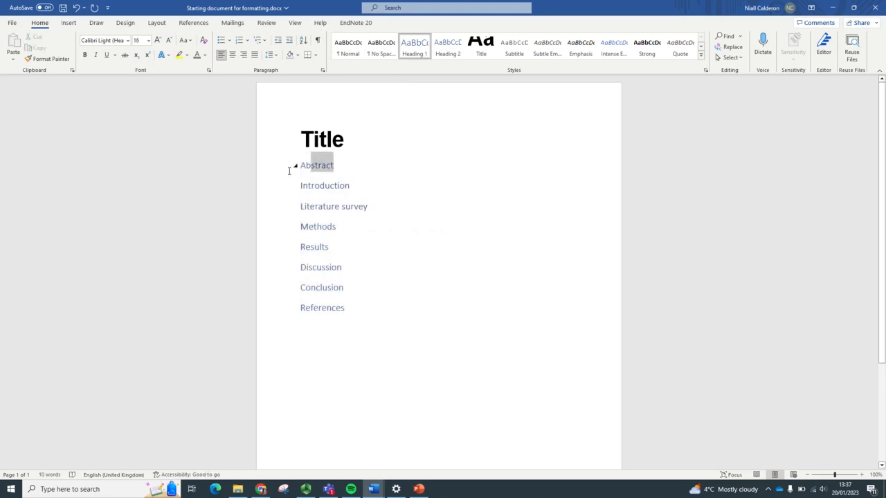
double_click(316, 164)
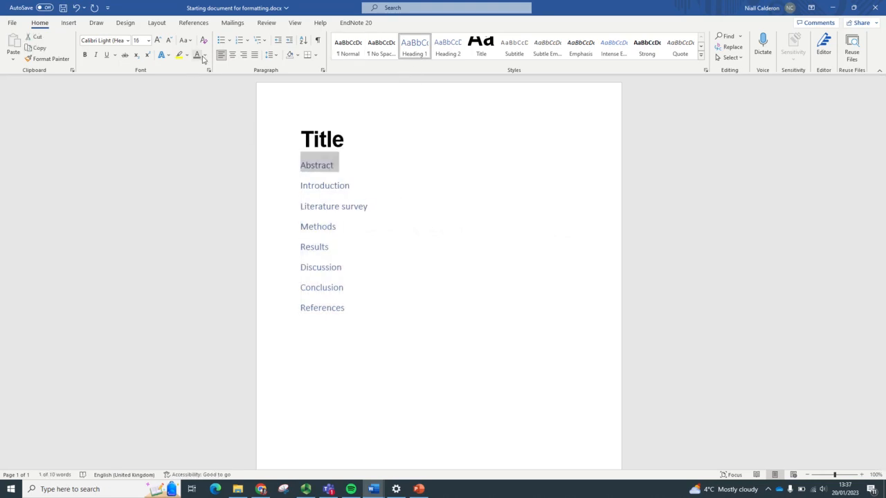
left_click(204, 55)
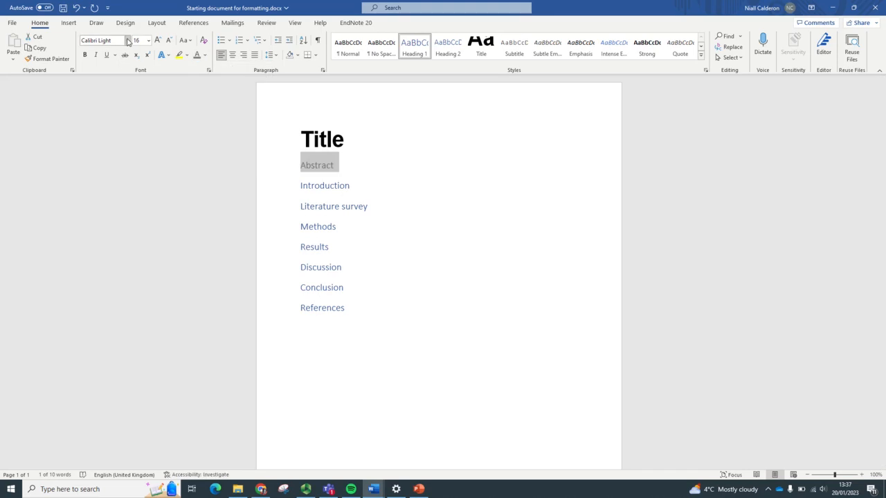
left_click(128, 40)
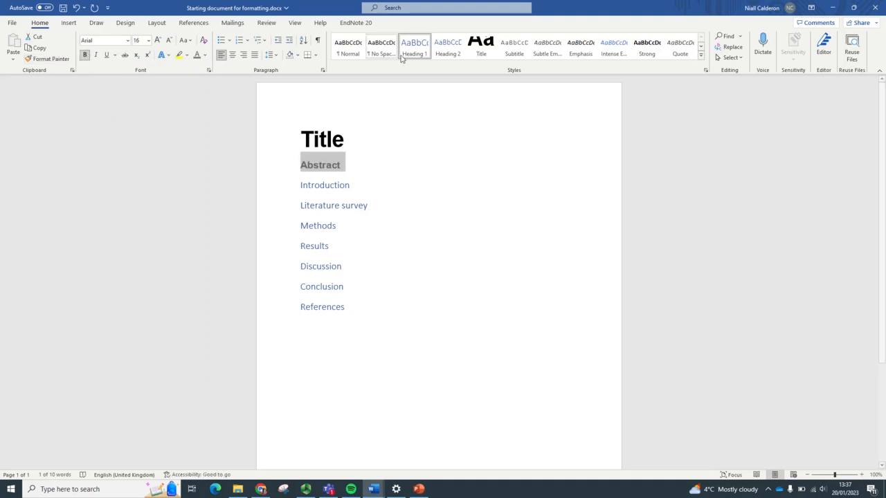
right_click(414, 47)
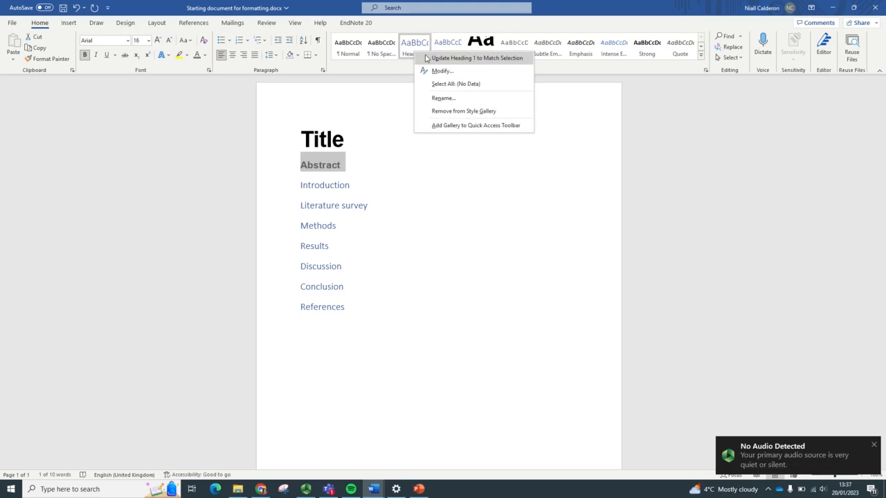
left_click(475, 57)
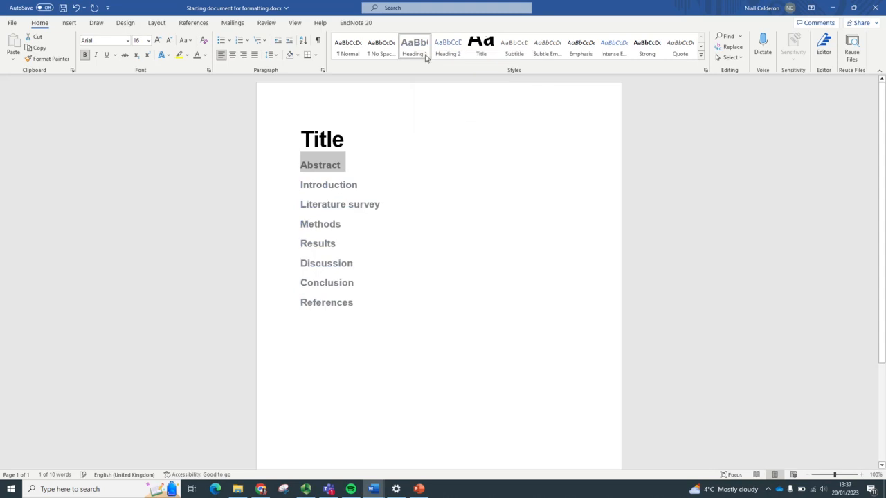
mouse_move(320, 211)
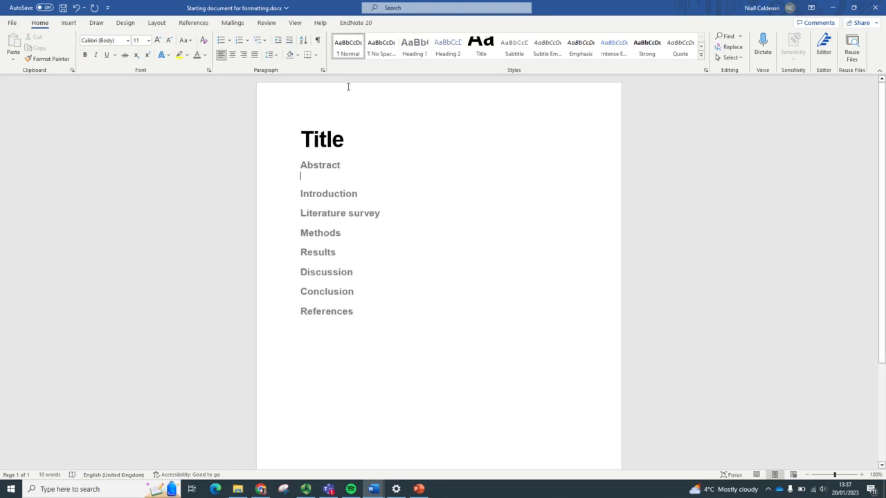
mouse_move(348, 46)
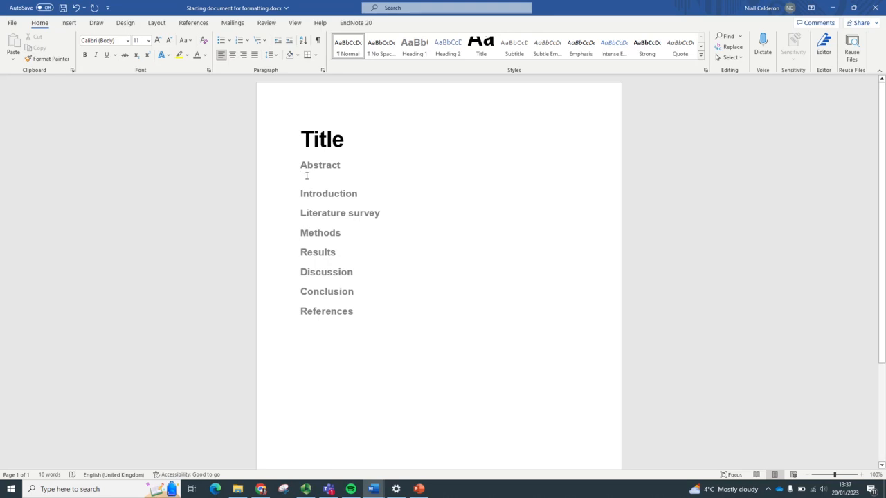
Type 'This is a summary of your work.' on the blank line under Abstract
left_click(300, 175)
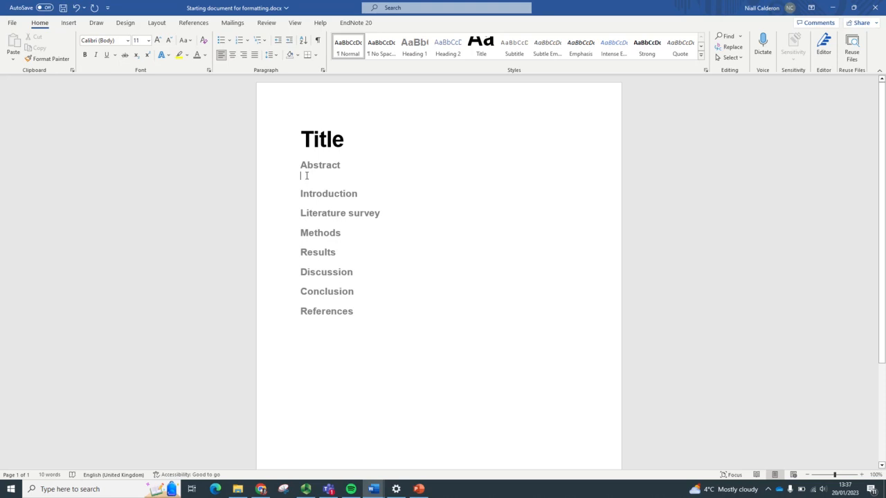
type("thi")
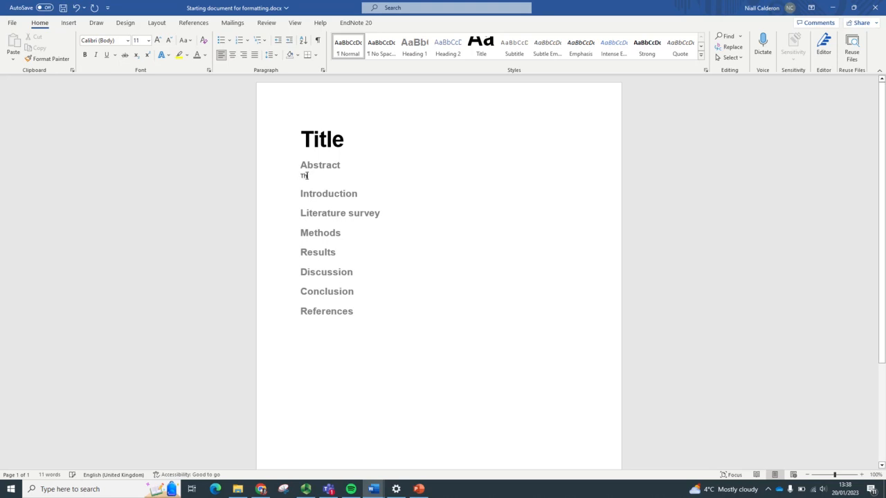
type("This is a su")
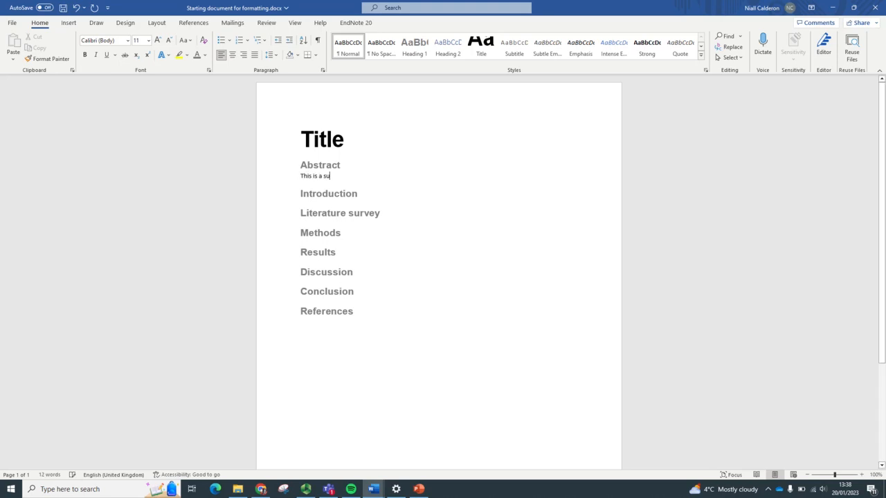
type("mmary of you")
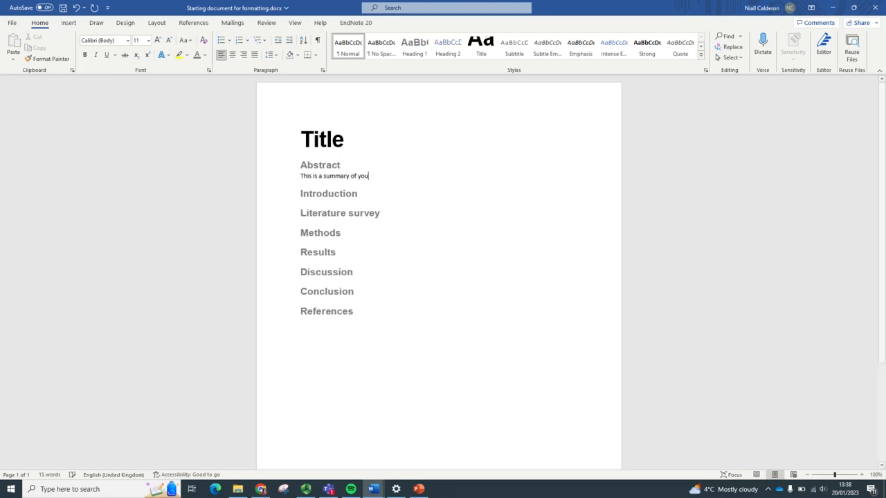
type("r work.")
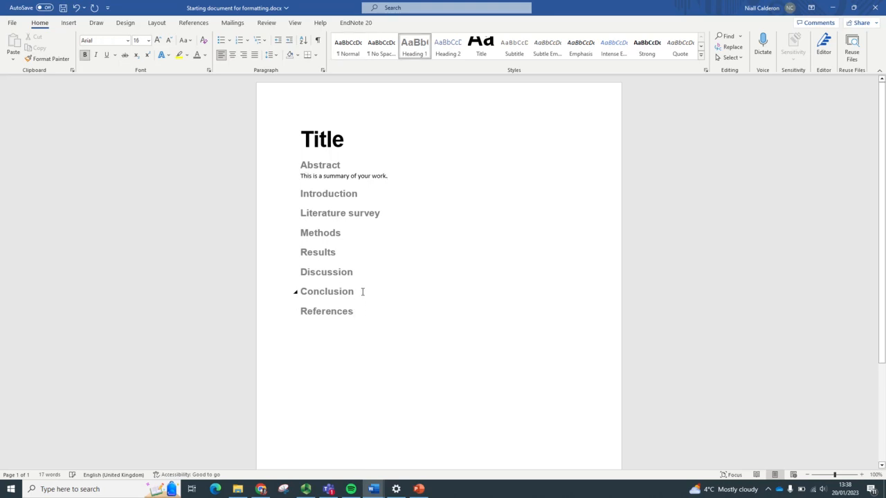
Apply the 1 / 1.1 / 1.1.1 multilevel heading list to the section headings
left_click(353, 311)
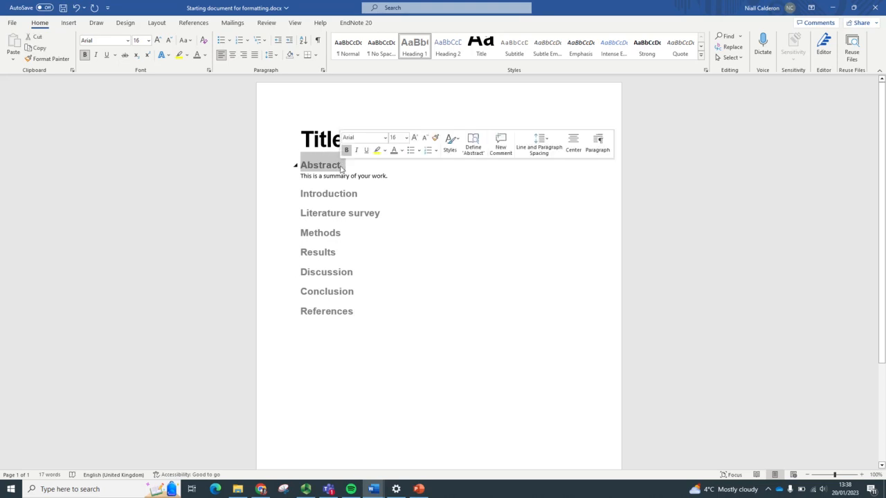
mouse_move(262, 40)
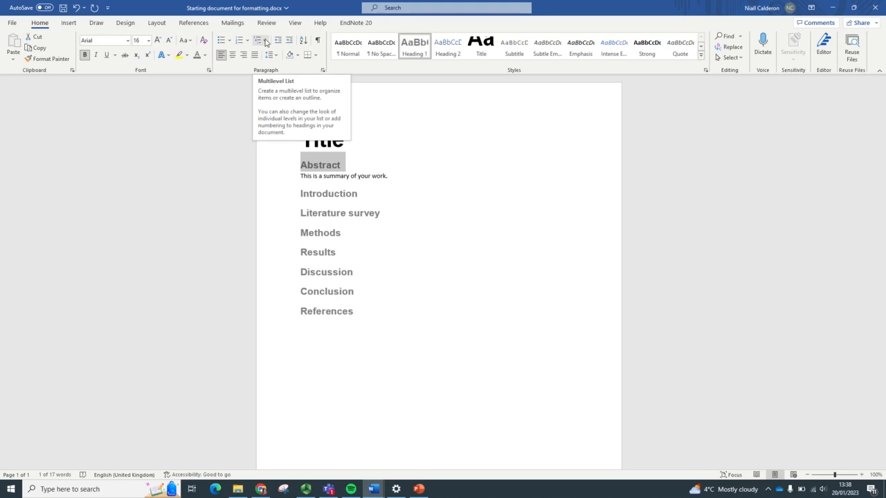
left_click(262, 41)
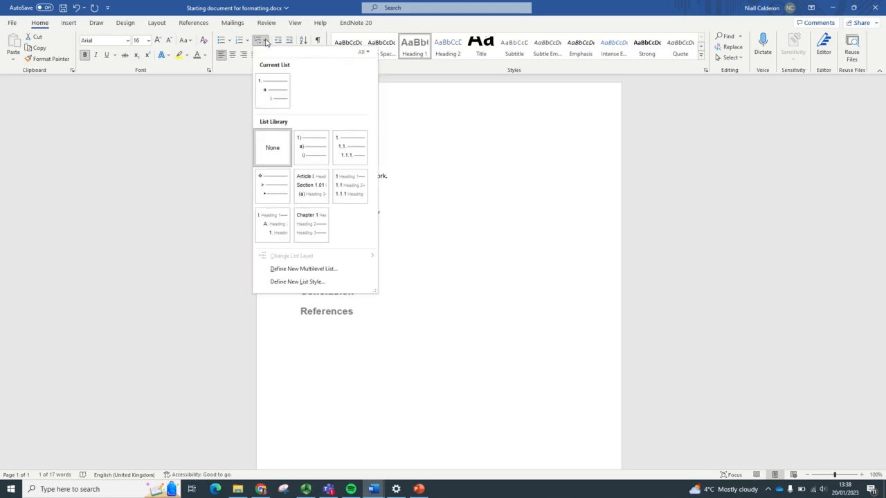
mouse_move(350, 148)
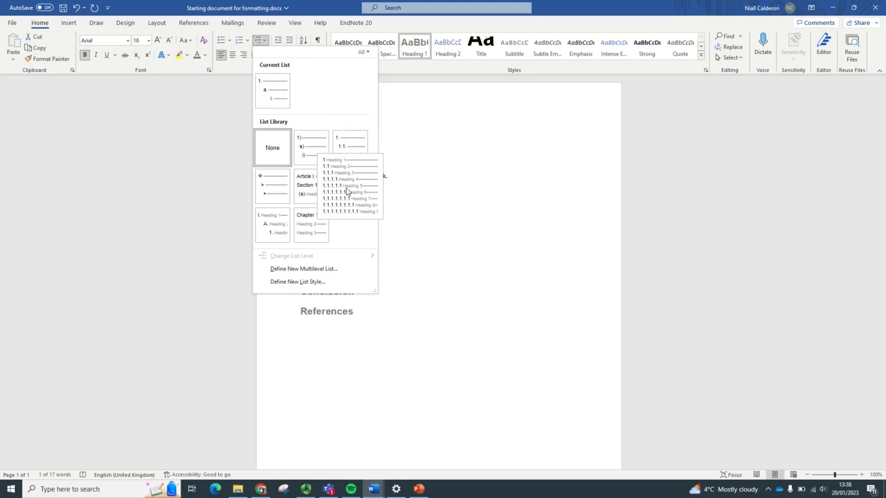
mouse_move(344, 182)
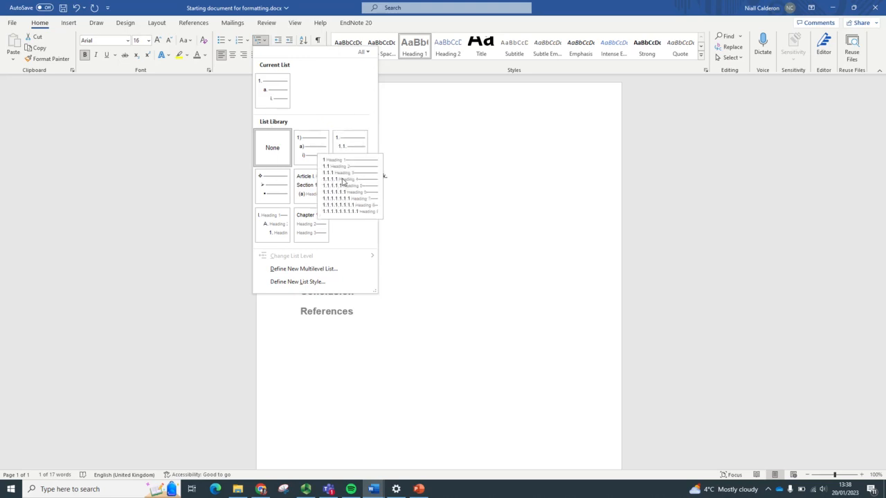
mouse_move(359, 190)
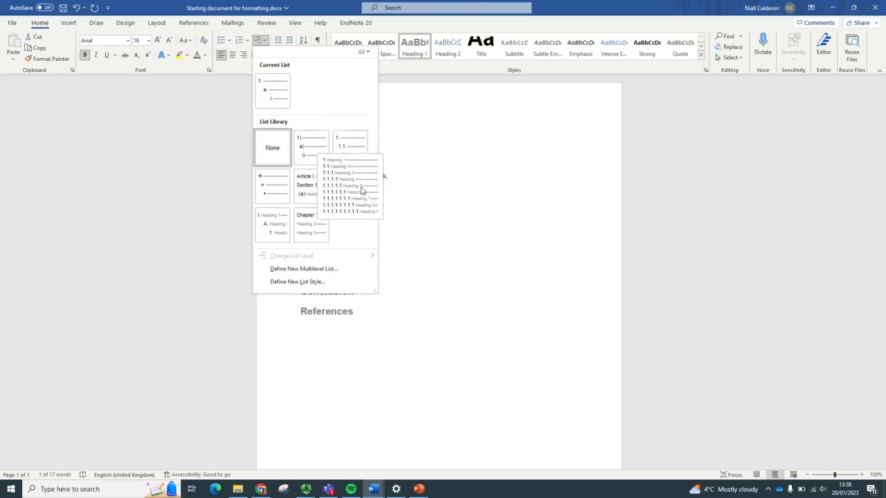
left_click(351, 185)
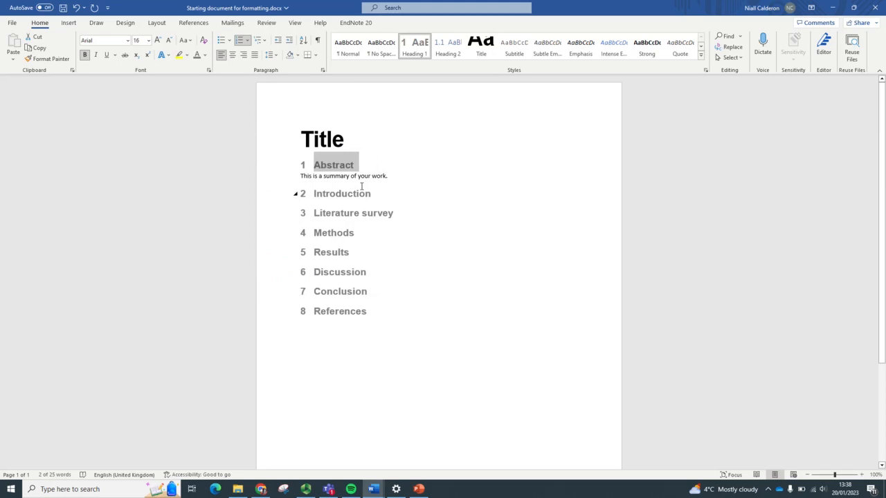
mouse_move(306, 164)
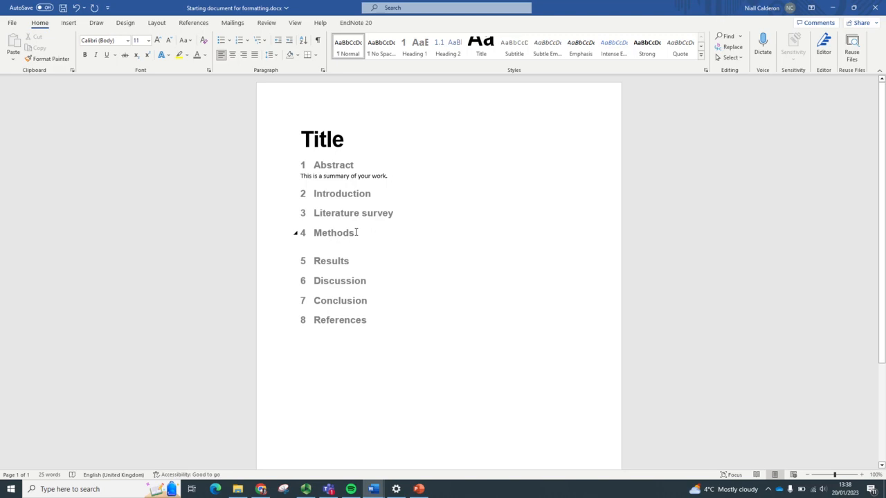
Type 'Aims' under Methods, style it Heading 2, and move to the line below
type("Aims")
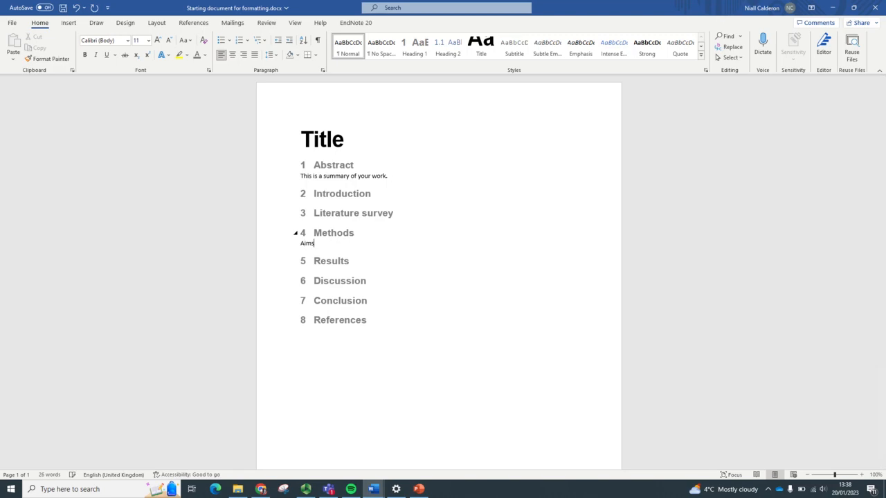
double_click(306, 243)
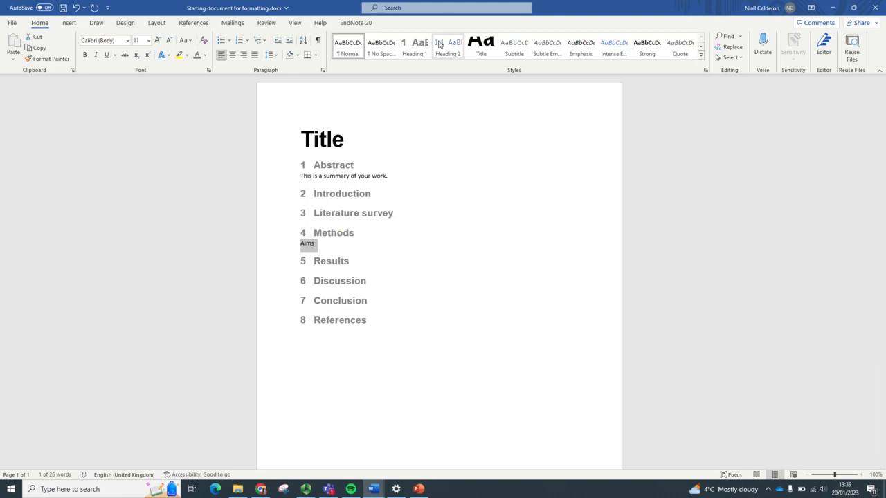
left_click(447, 46)
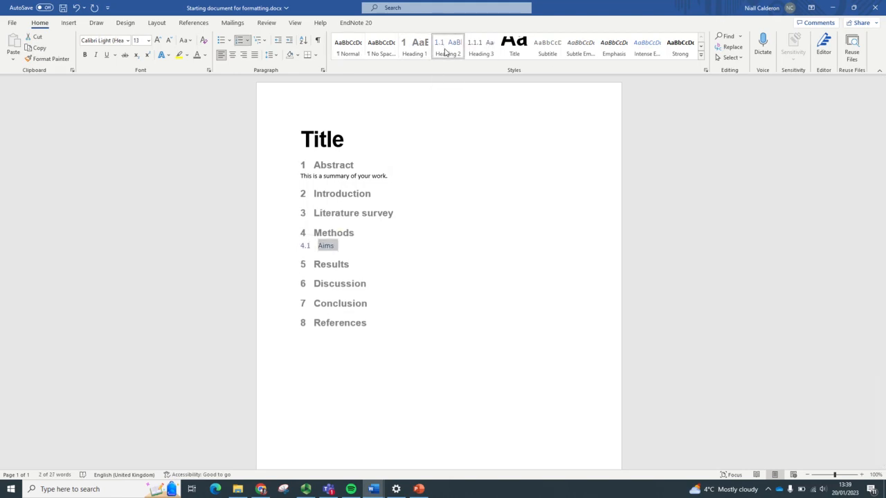
left_click(340, 245)
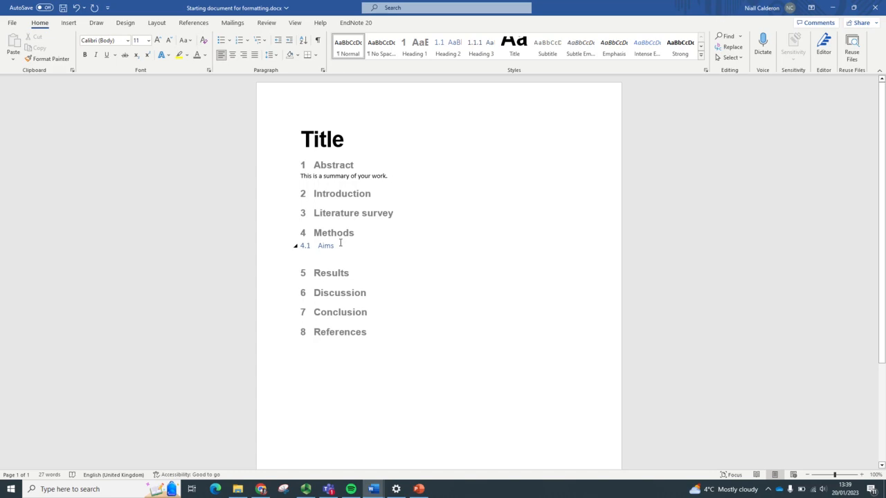
left_click(318, 255)
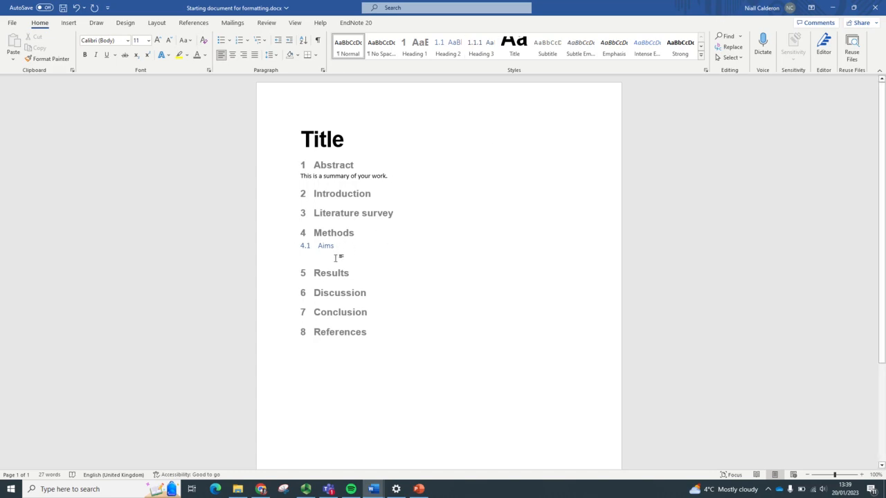
left_click(300, 256)
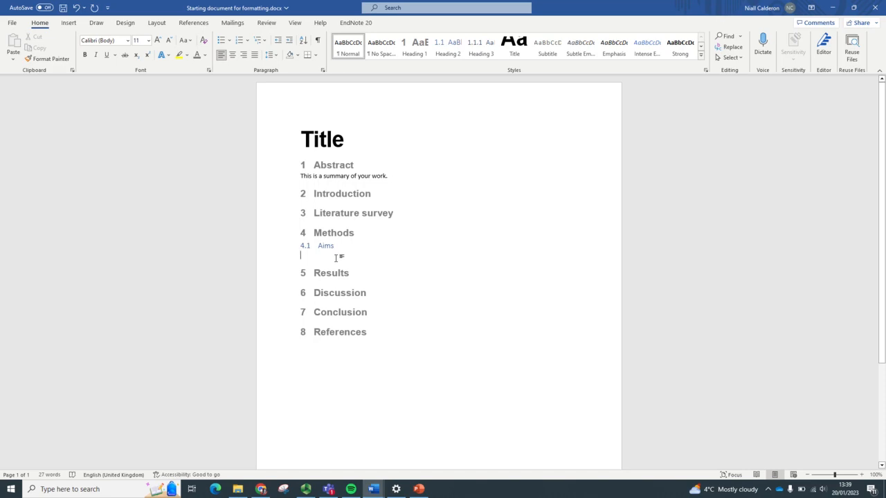
Type 'Survey results' and apply Heading 3, making it subheading 4.1.1
type("Survey")
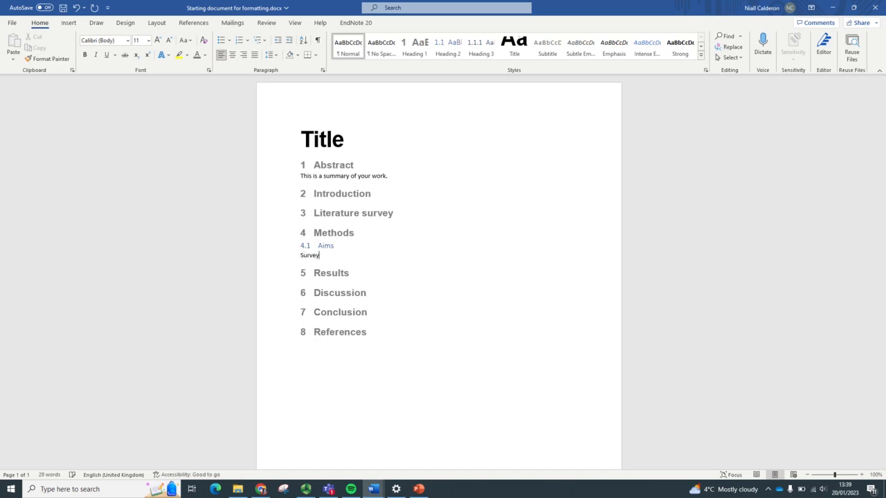
type("refults")
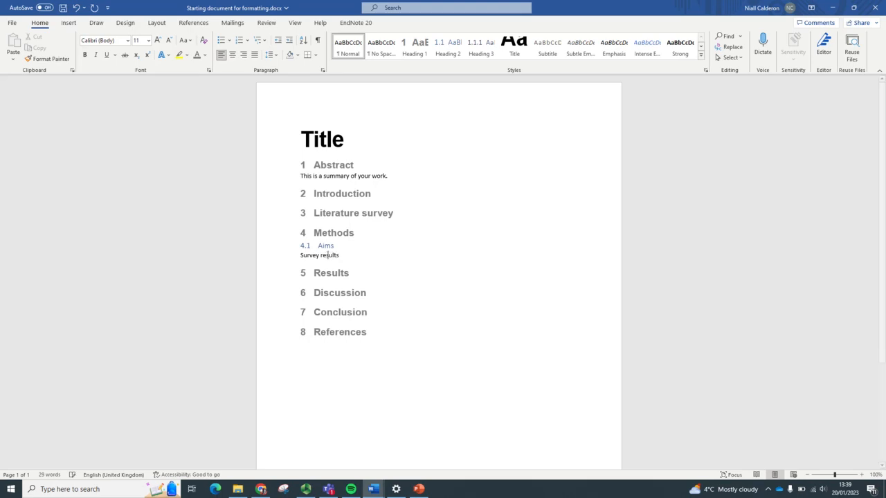
double_click(319, 255)
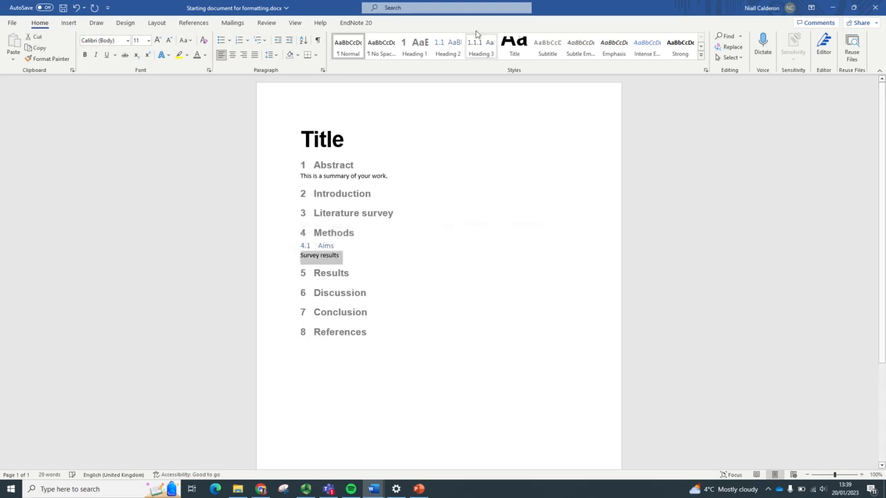
left_click(480, 46)
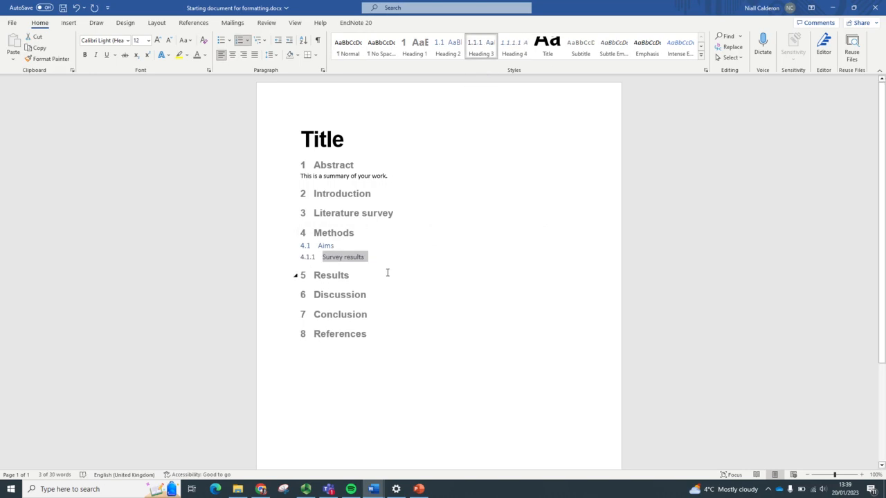
left_click(365, 256)
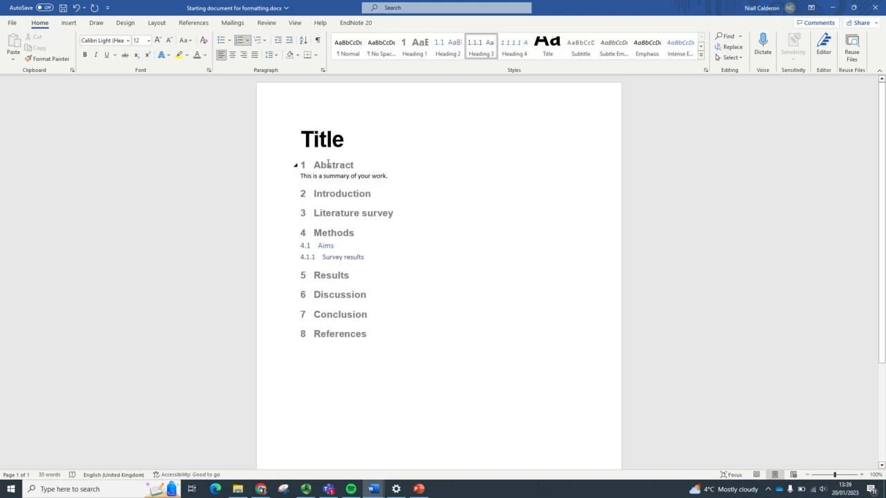
Place the cursor at the end of the title line to add a blank line
left_click(339, 334)
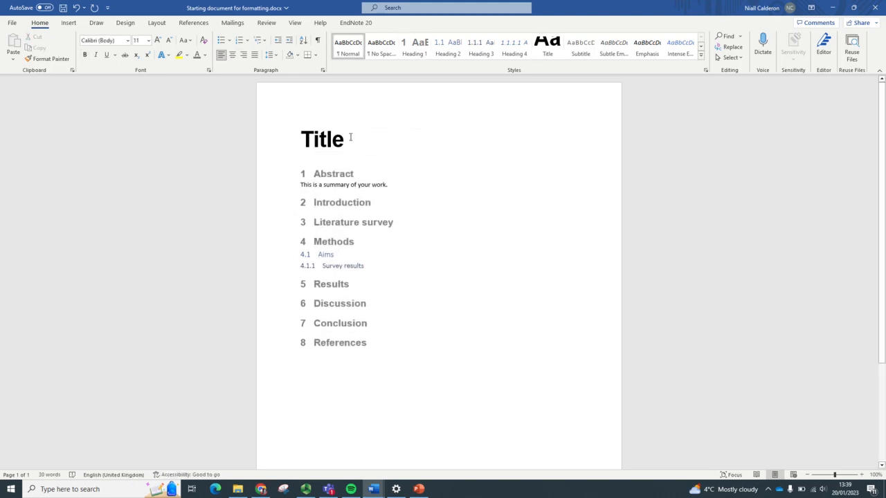
mouse_move(317, 156)
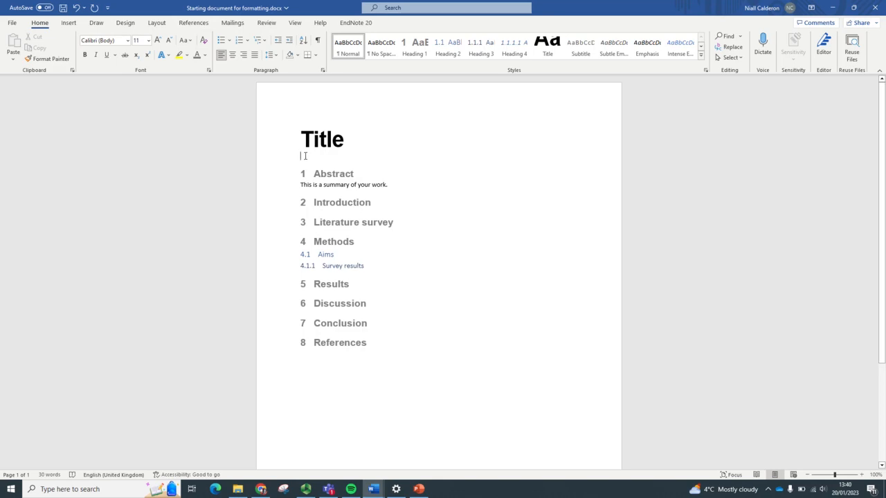
Insert Automatic Table 2 from the References tab's Table of Contents menu
left_click(194, 22)
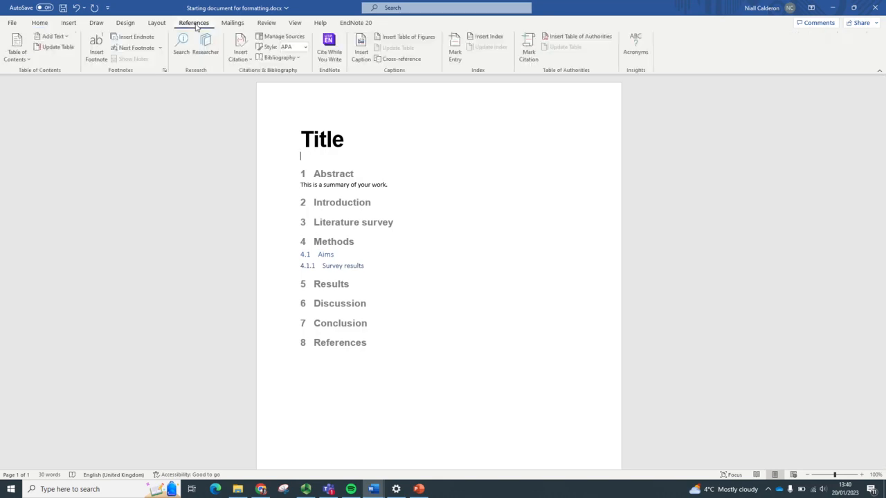
mouse_move(18, 49)
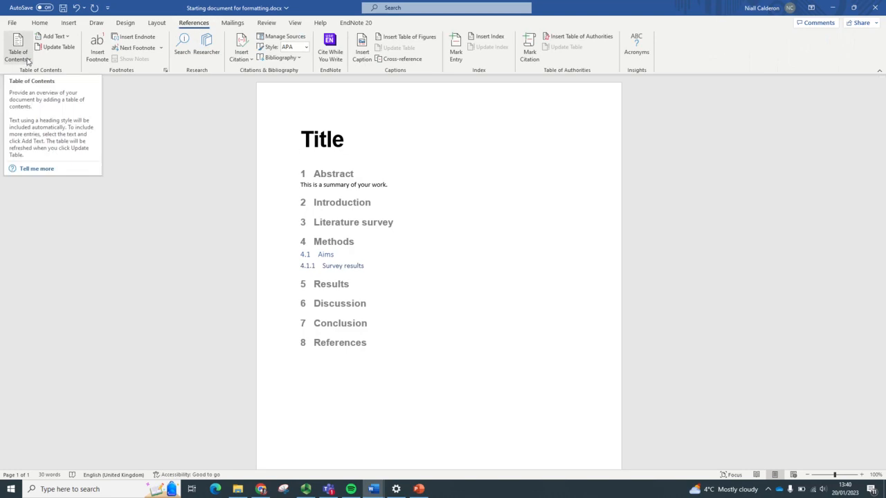
left_click(18, 48)
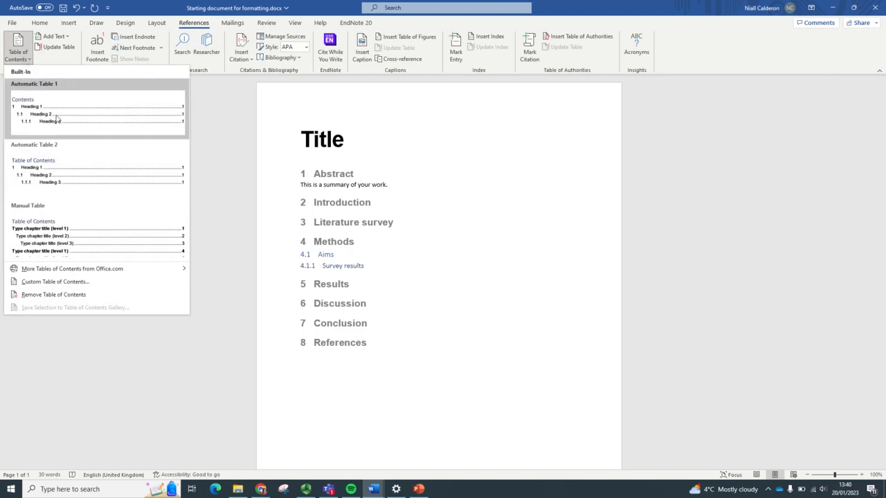
mouse_move(87, 175)
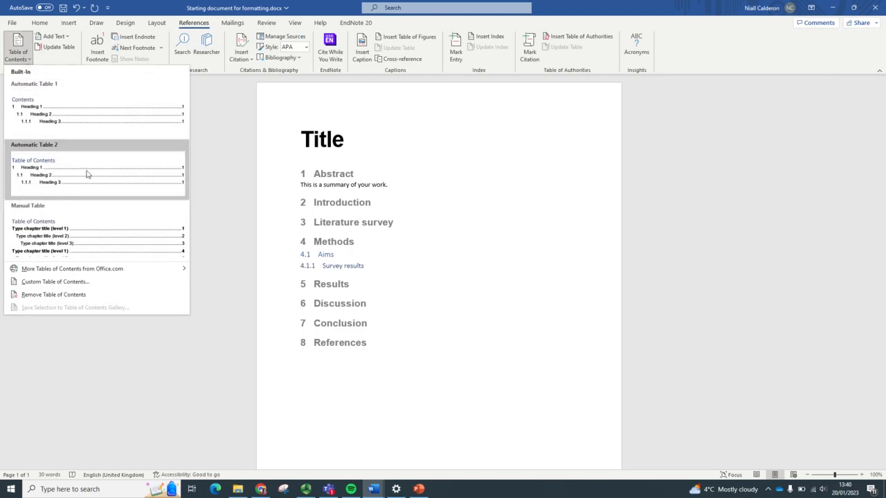
left_click(96, 166)
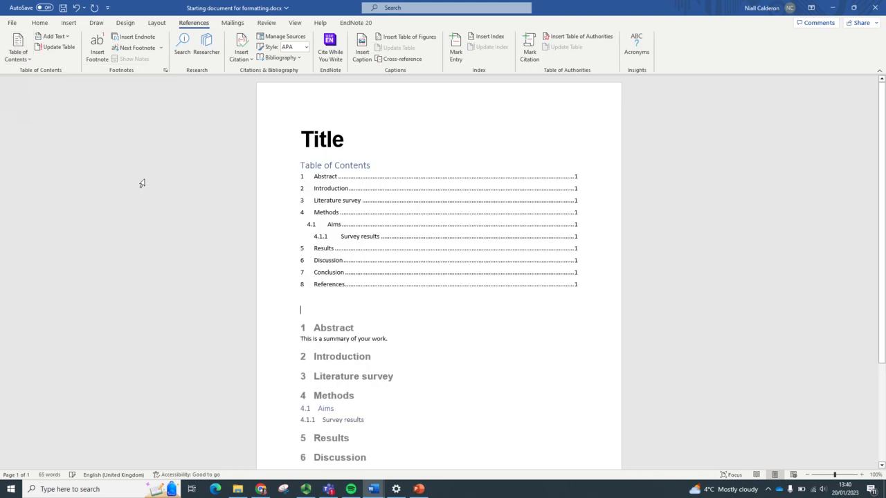
mouse_move(430, 226)
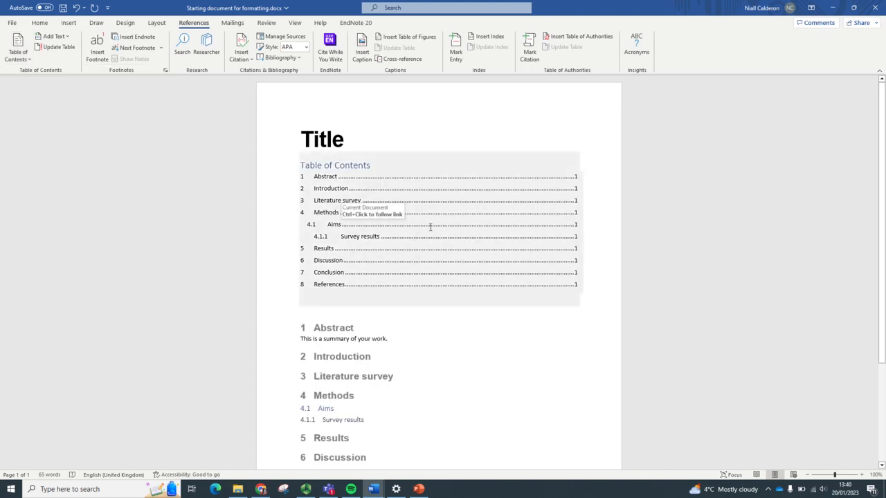
scroll("down", 3)
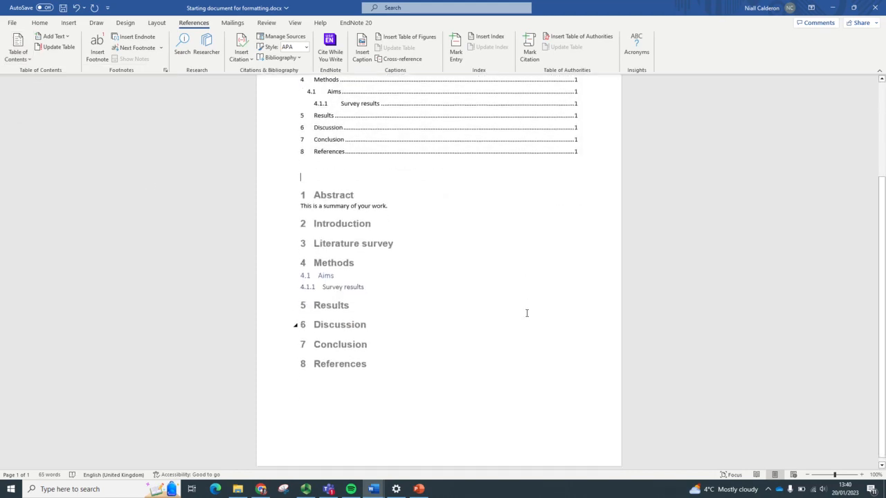
scroll("up", 3)
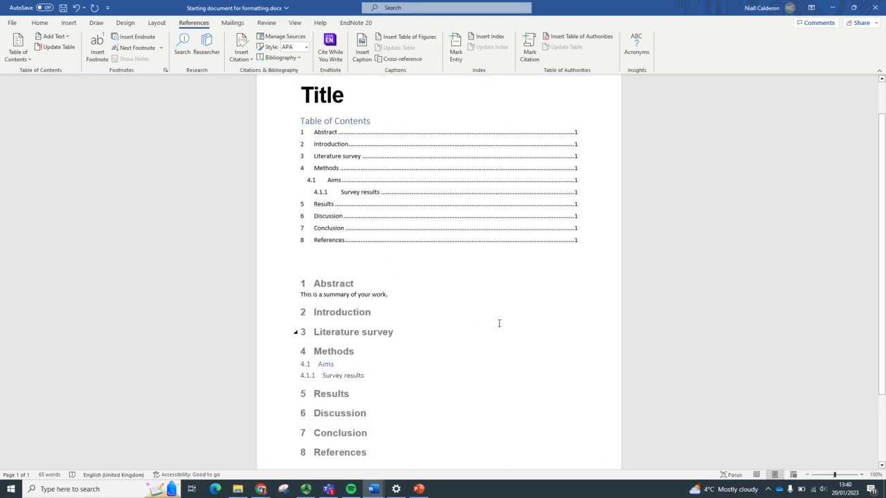
mouse_move(373, 489)
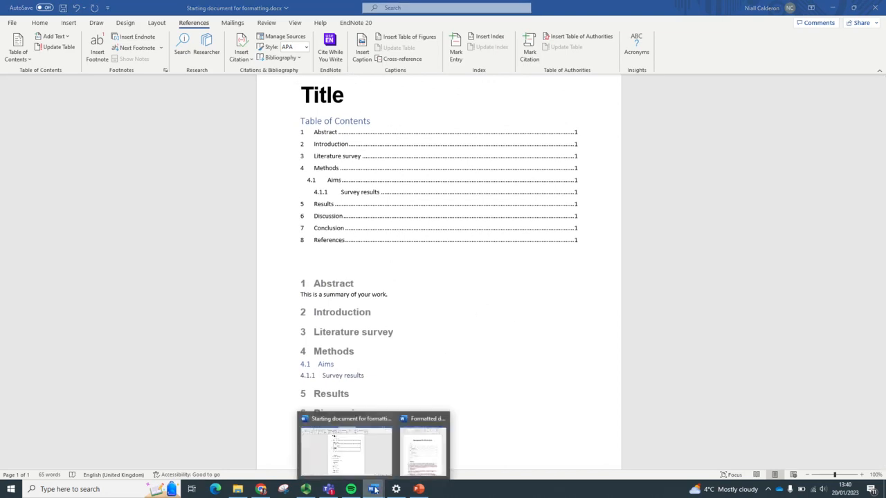
left_click(422, 450)
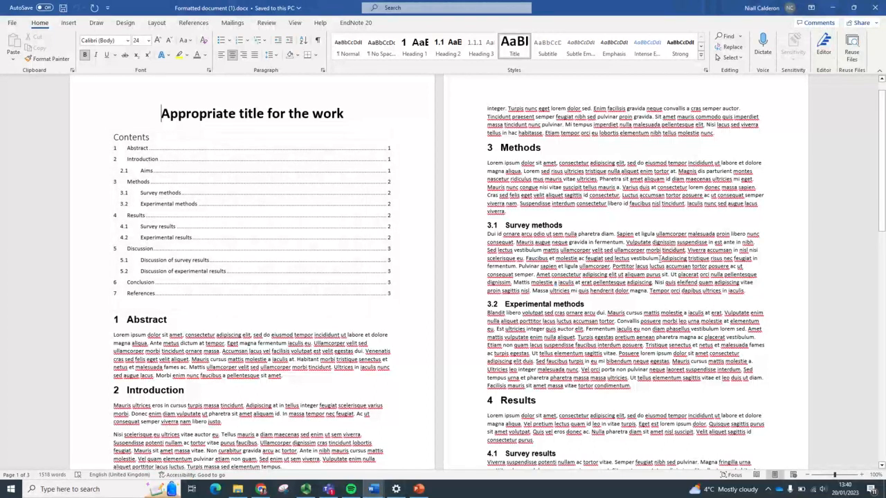
scroll("down", 3)
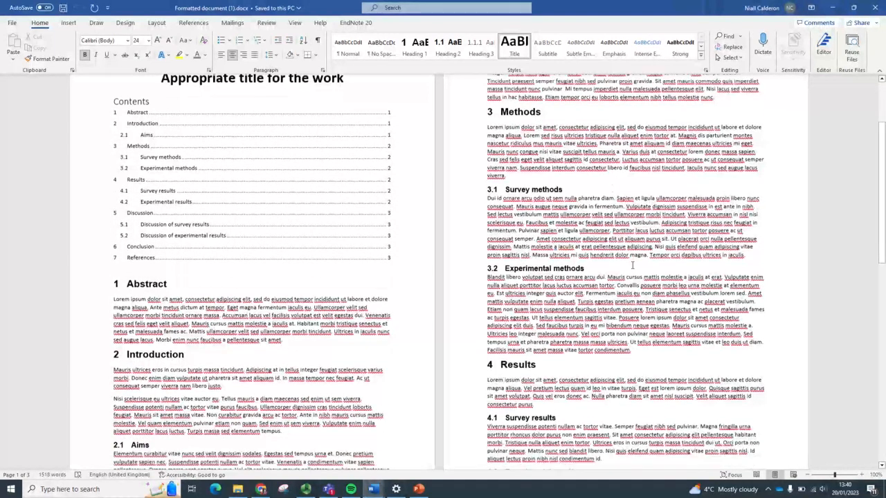
scroll("down", 3)
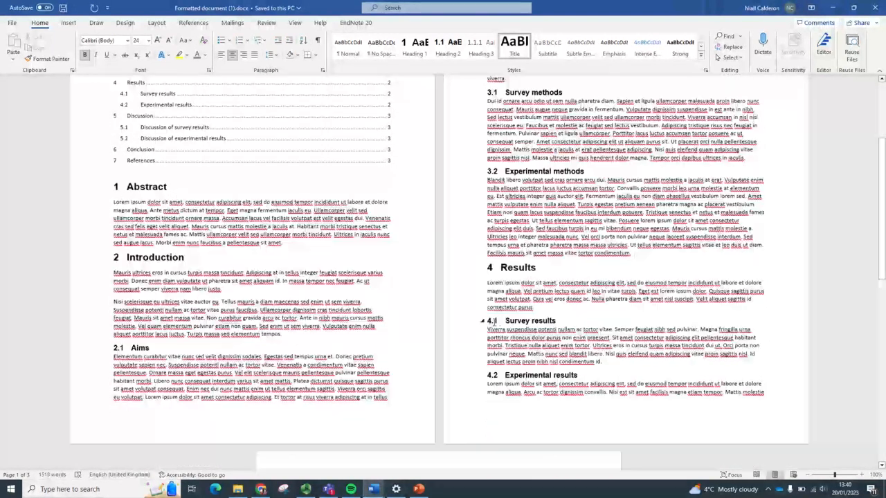
scroll("up", 3)
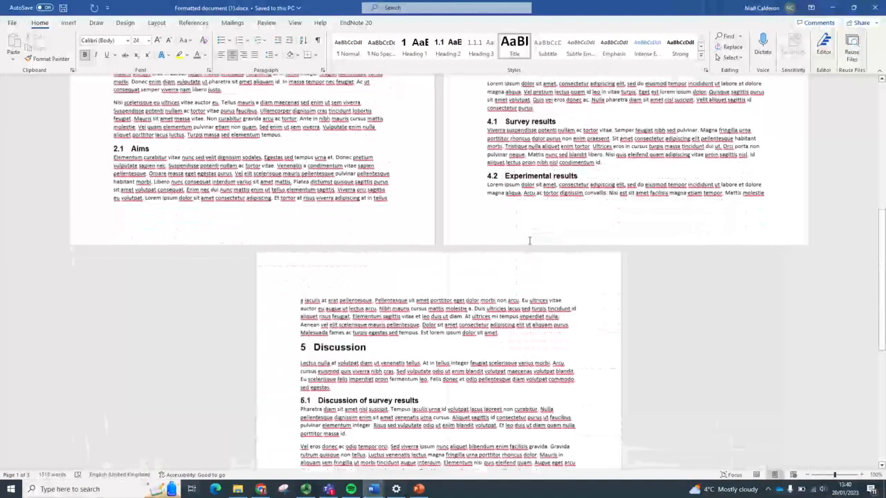
scroll("down", 3)
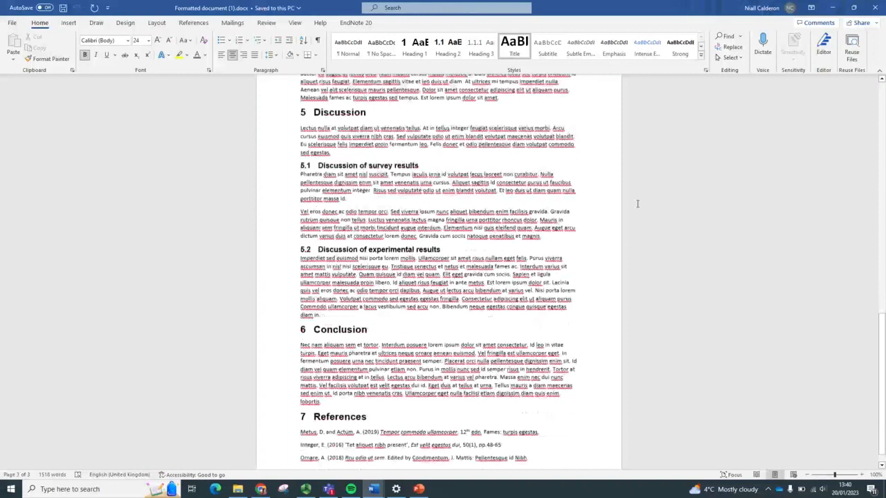
scroll("down", 3)
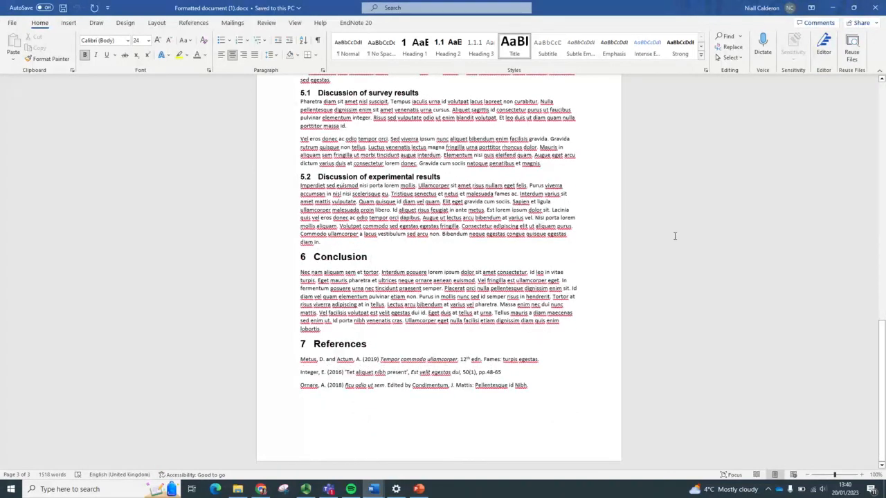
scroll("up", 3)
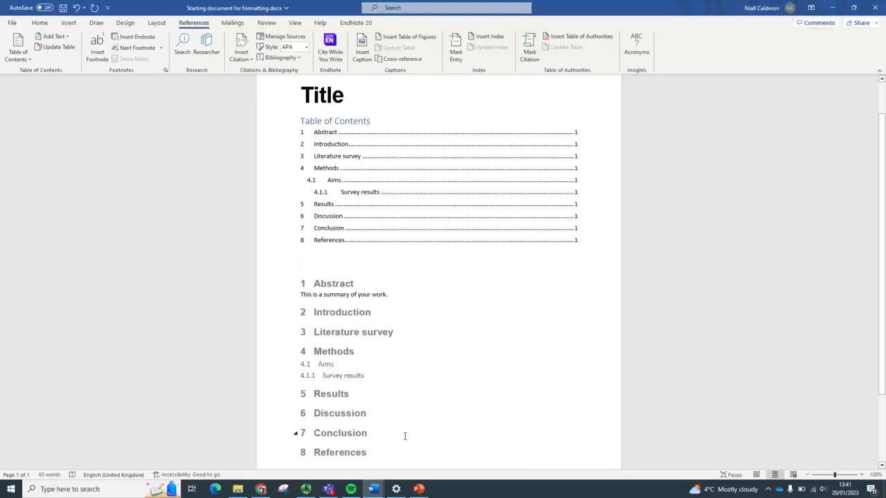
Switch to the PowerPoint presentation from the taskbar
left_click(418, 489)
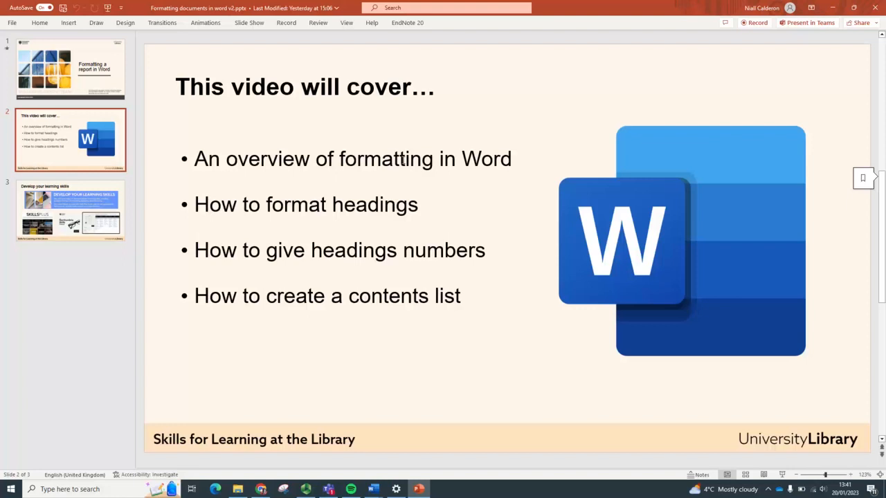
Go to slide 3, 'Develop your learning skills', in the thumbnail pane
left_click(69, 211)
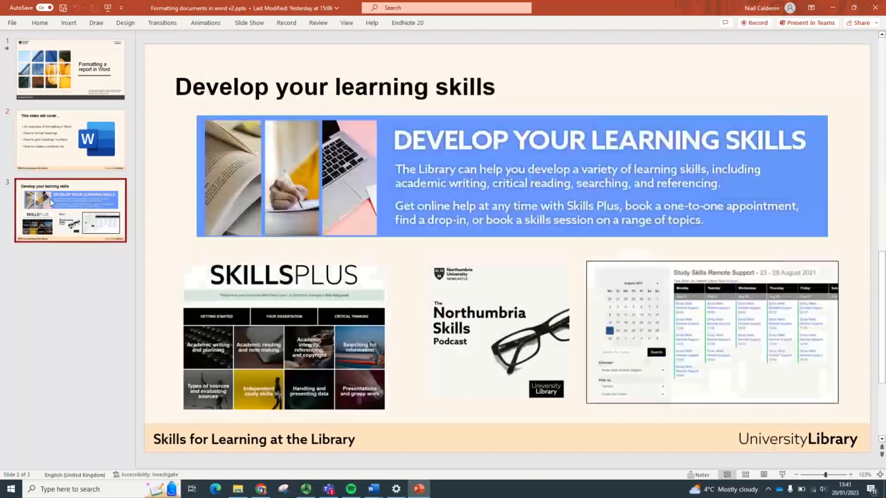